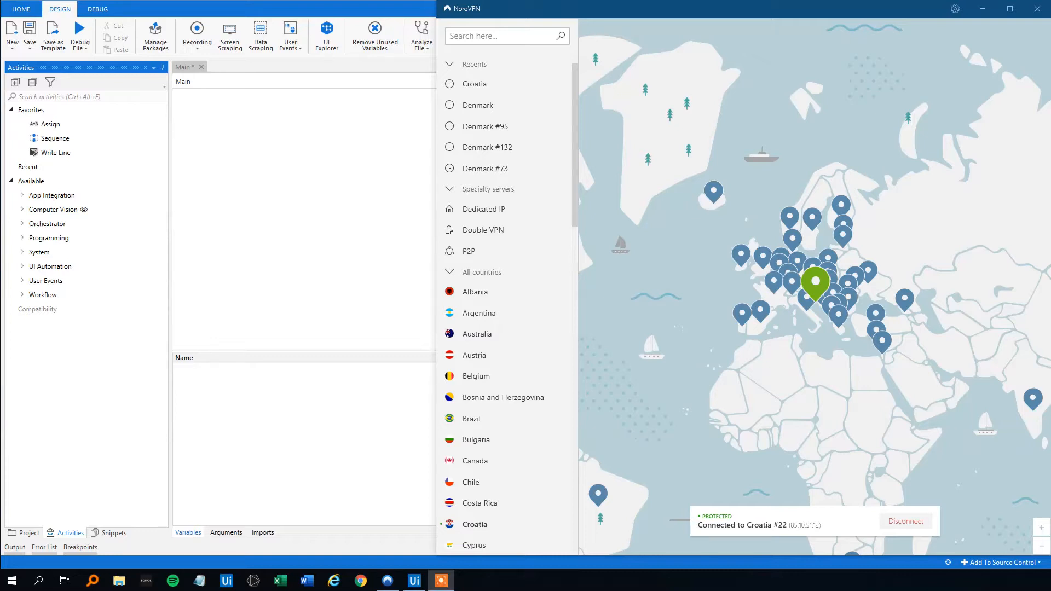
mouse_move(699, 94)
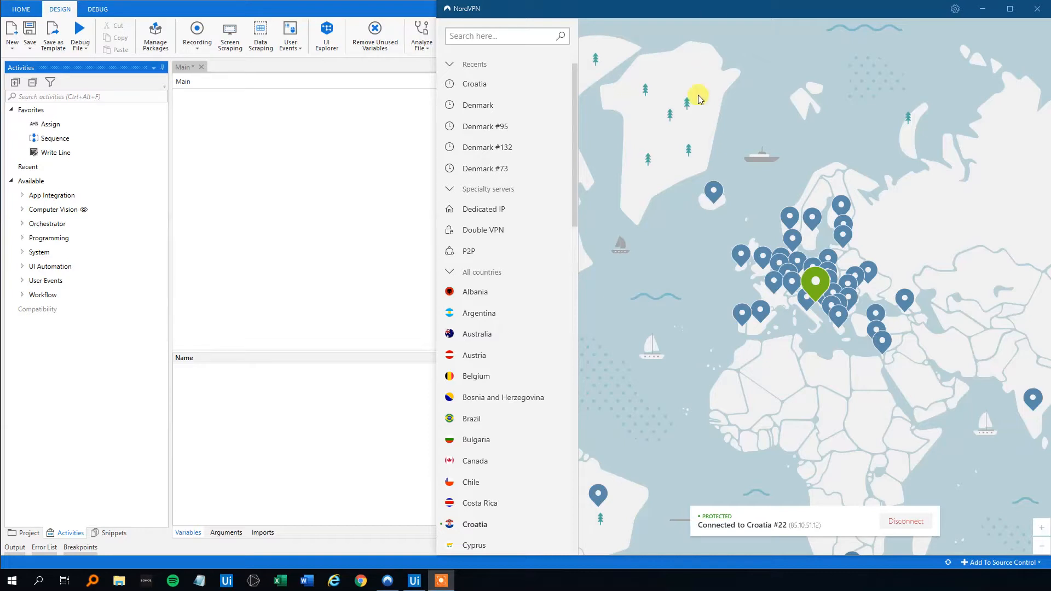
mouse_move(546, 251)
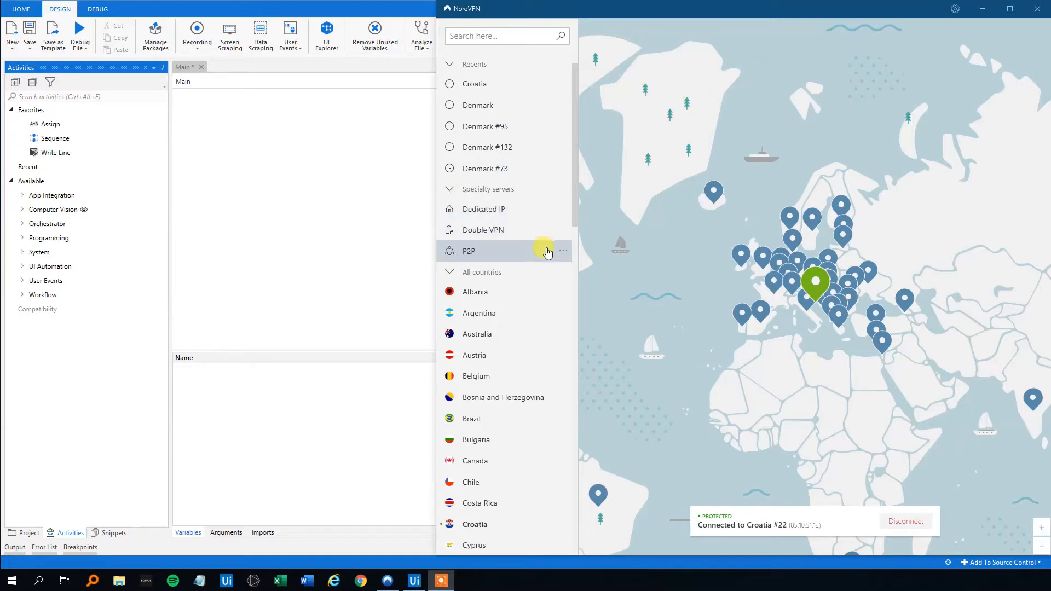
mouse_move(521, 291)
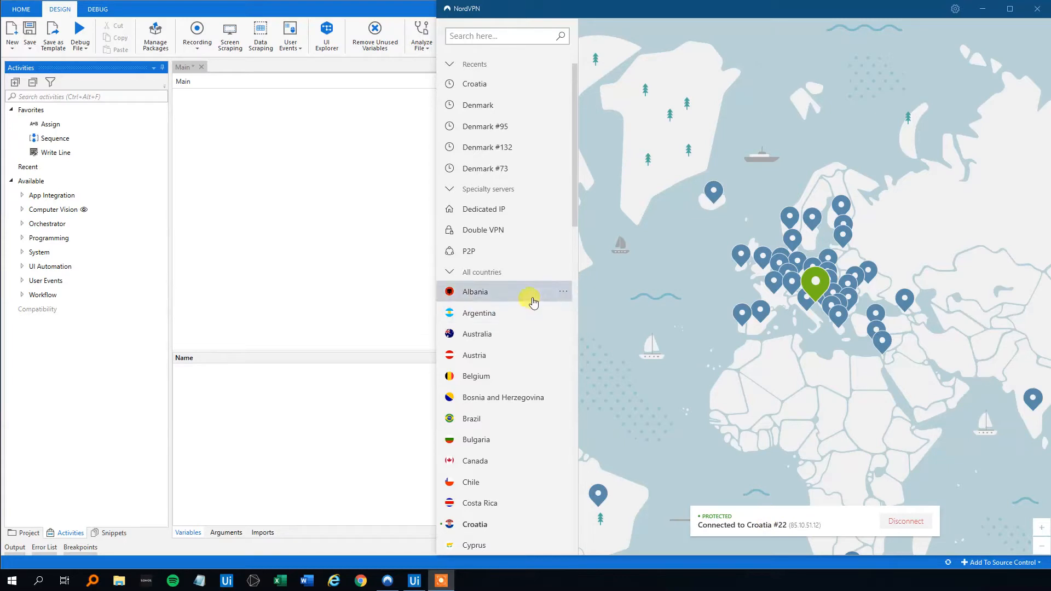
mouse_move(506, 338)
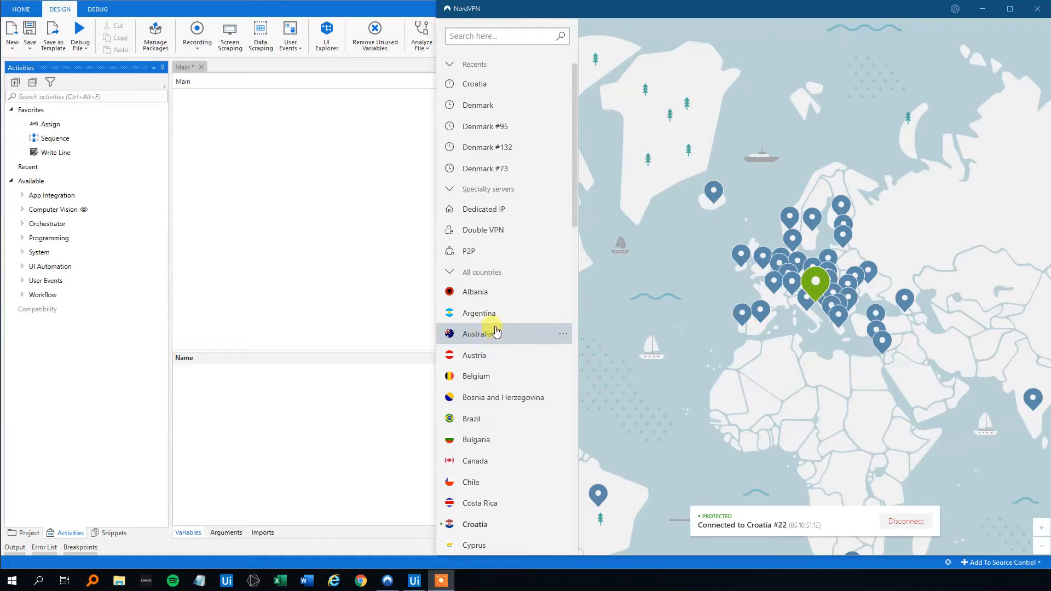
mouse_move(434, 325)
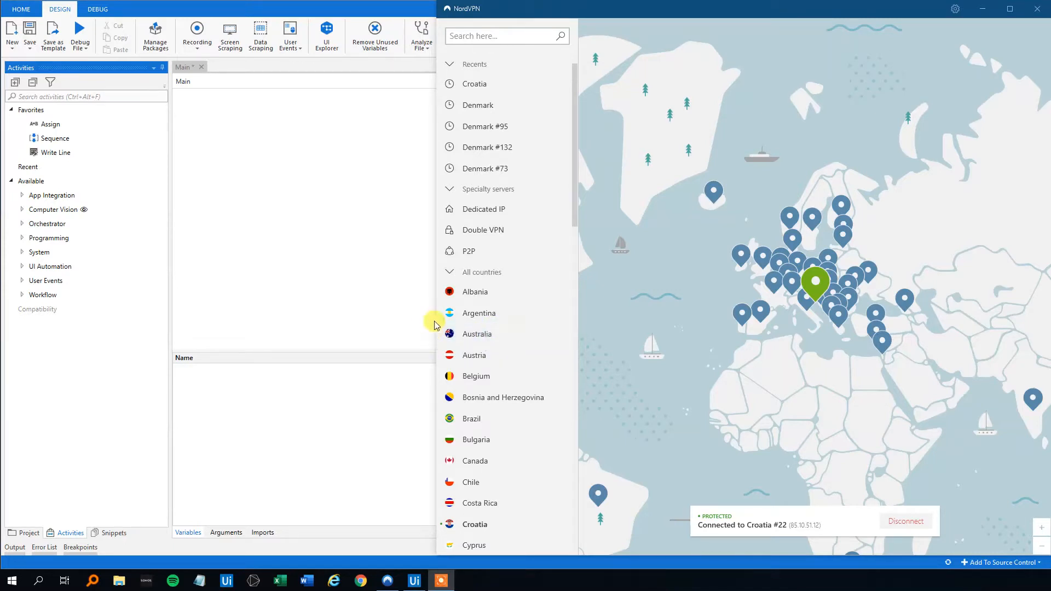
mouse_move(359, 297)
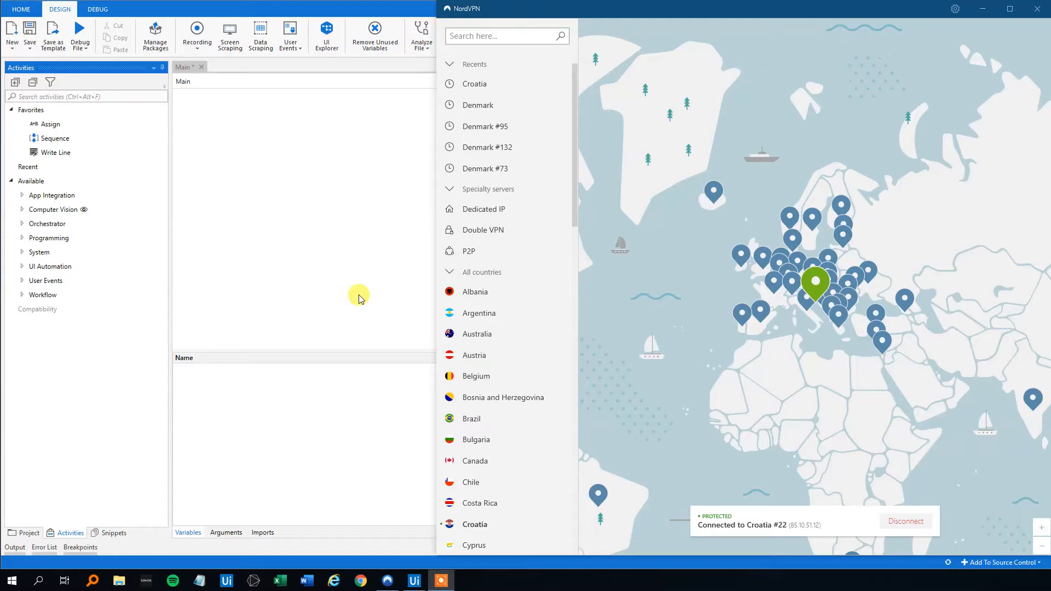
mouse_move(376, 265)
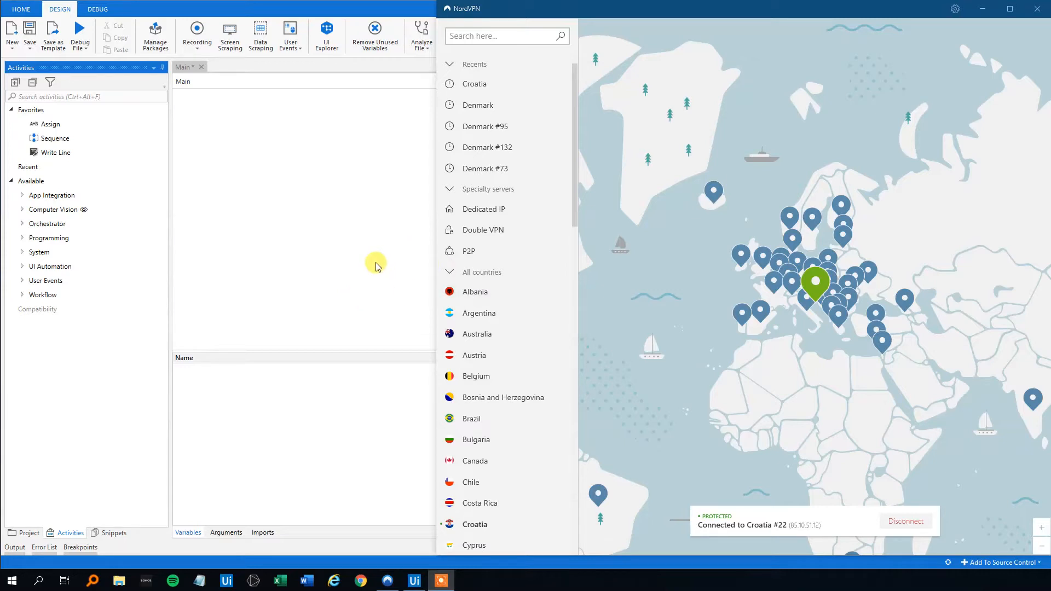
mouse_move(369, 253)
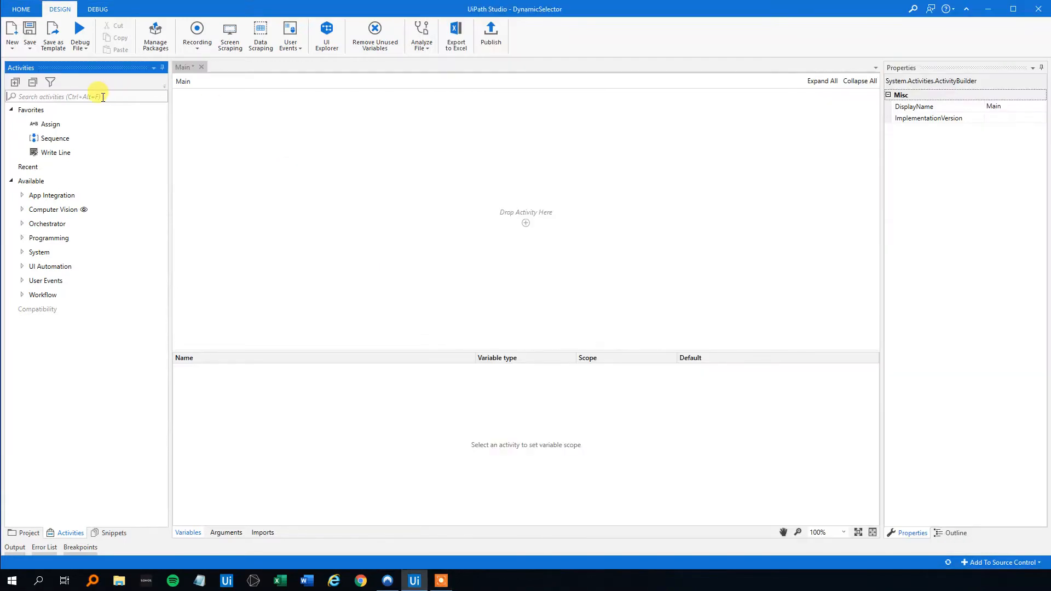
Add a Click activity targeting NordVPN's Albania entry and bring up its selector for editing.
text(click)
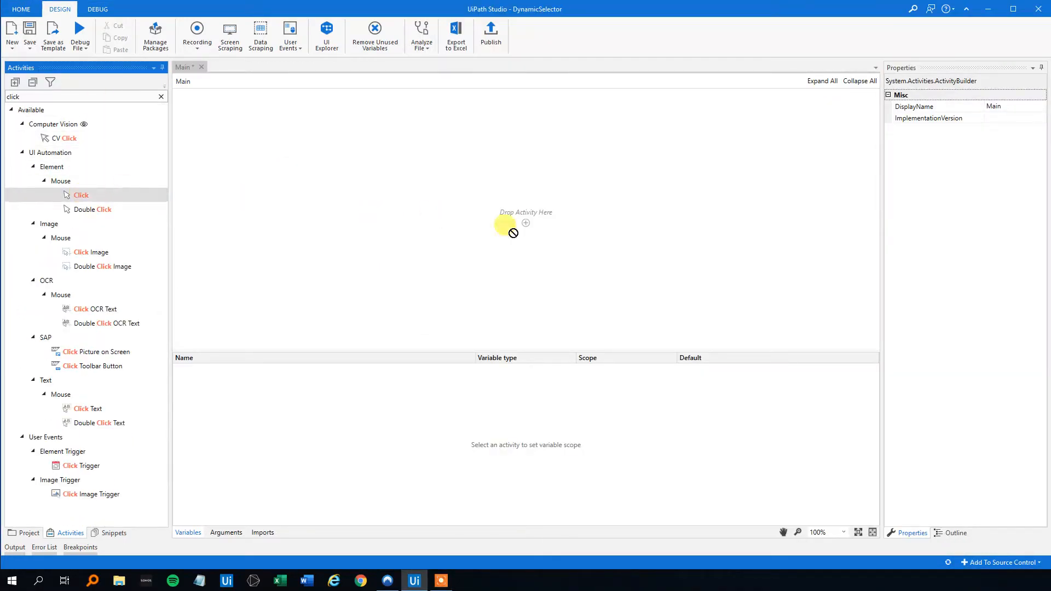
drag(80, 195, 526, 223)
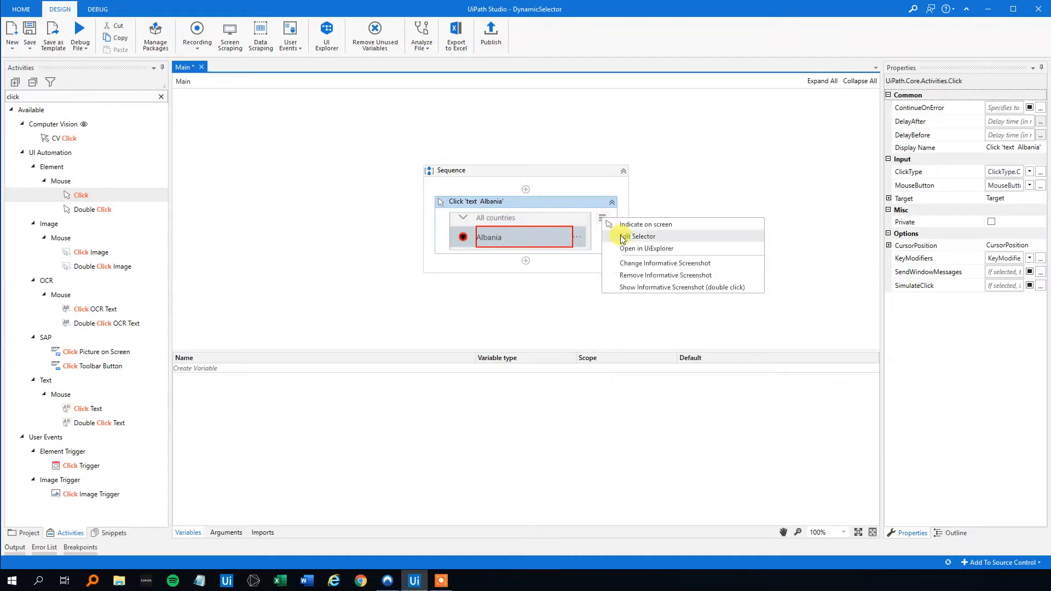
mouse_move(622, 227)
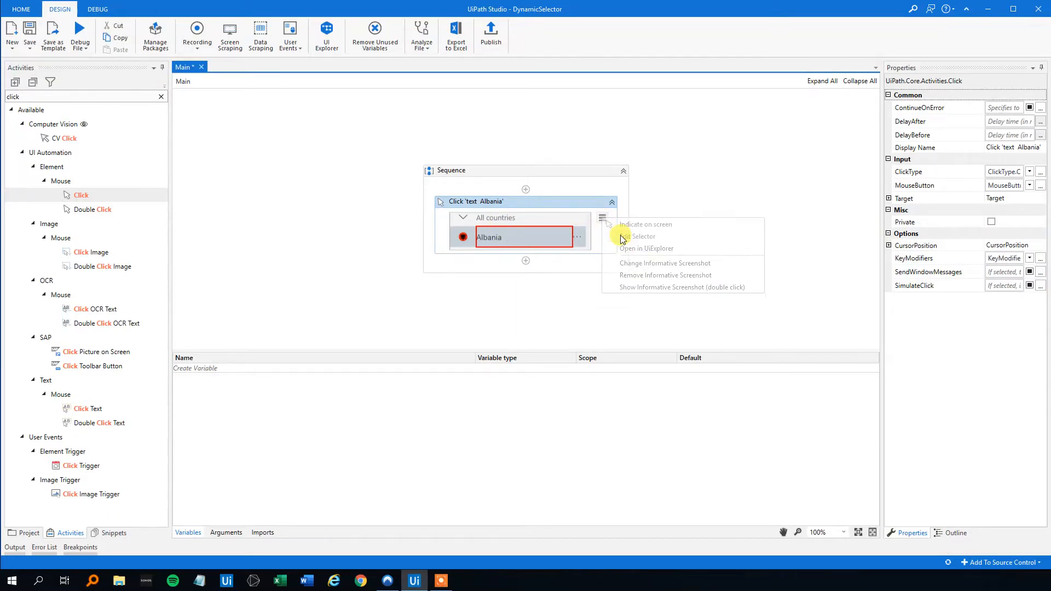
click(641, 236)
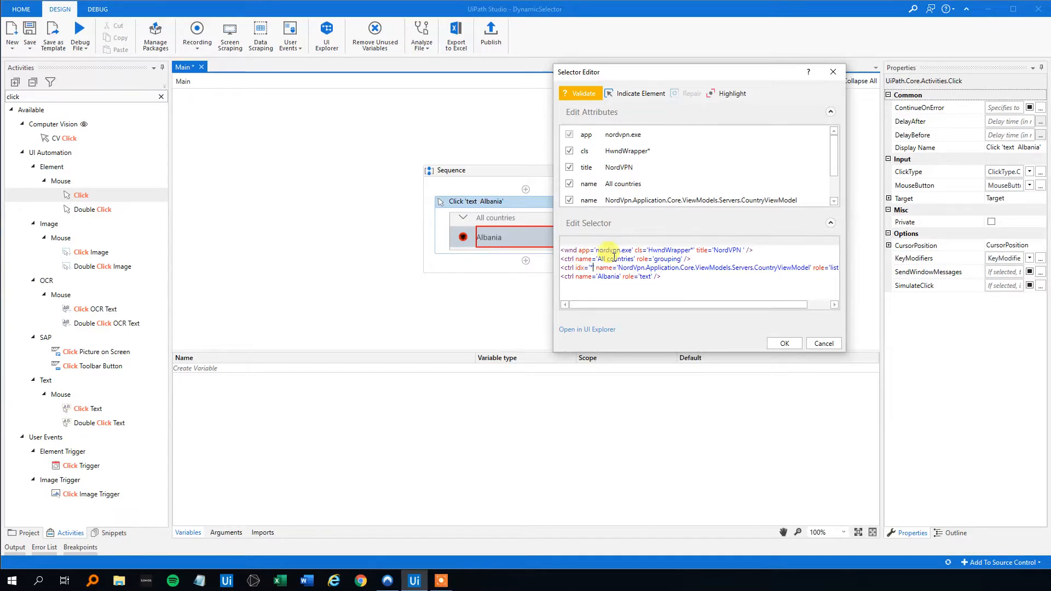
Replace 'Albania' in the selector with a new strCountry variable, validate it and accept.
click(584, 93)
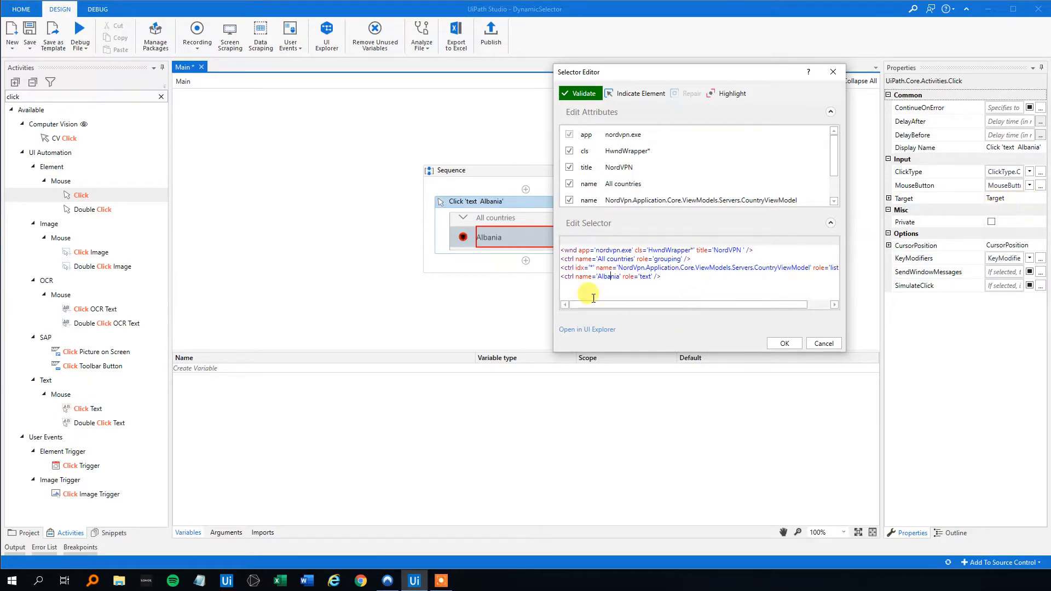
double_click(609, 276)
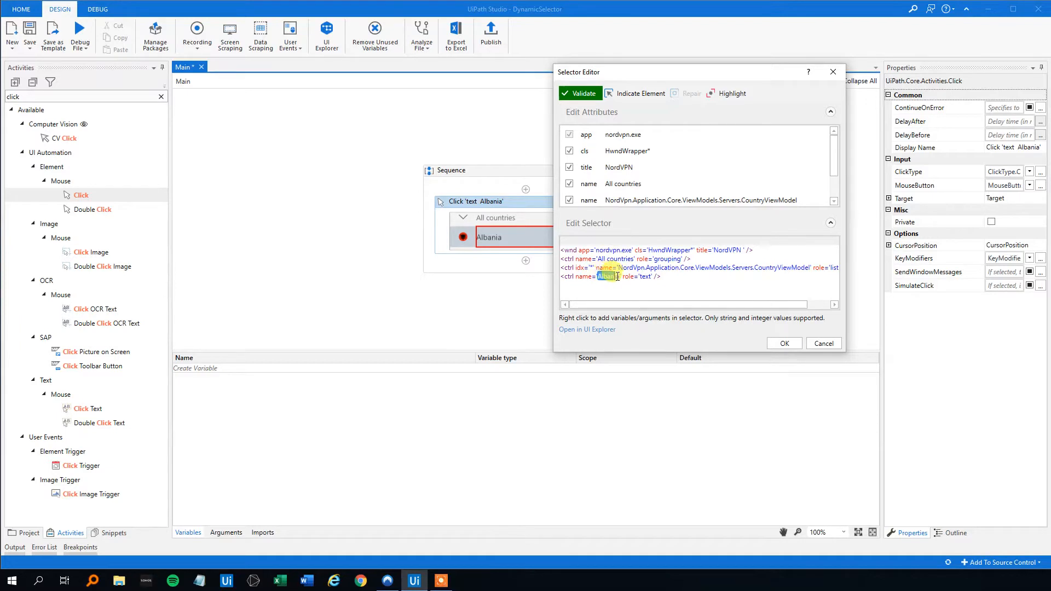
right_click(607, 276)
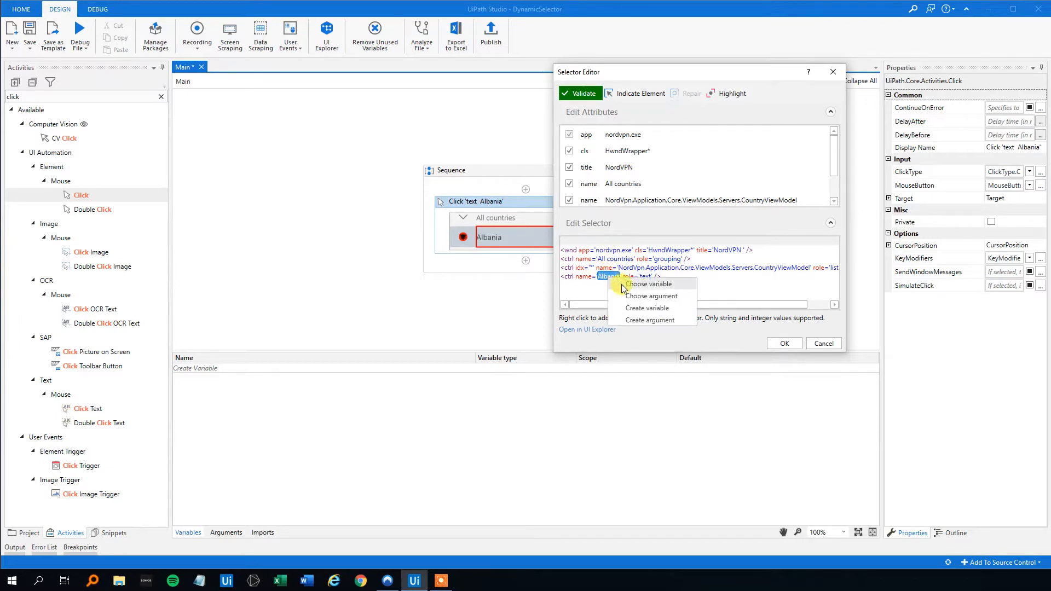
mouse_move(649, 319)
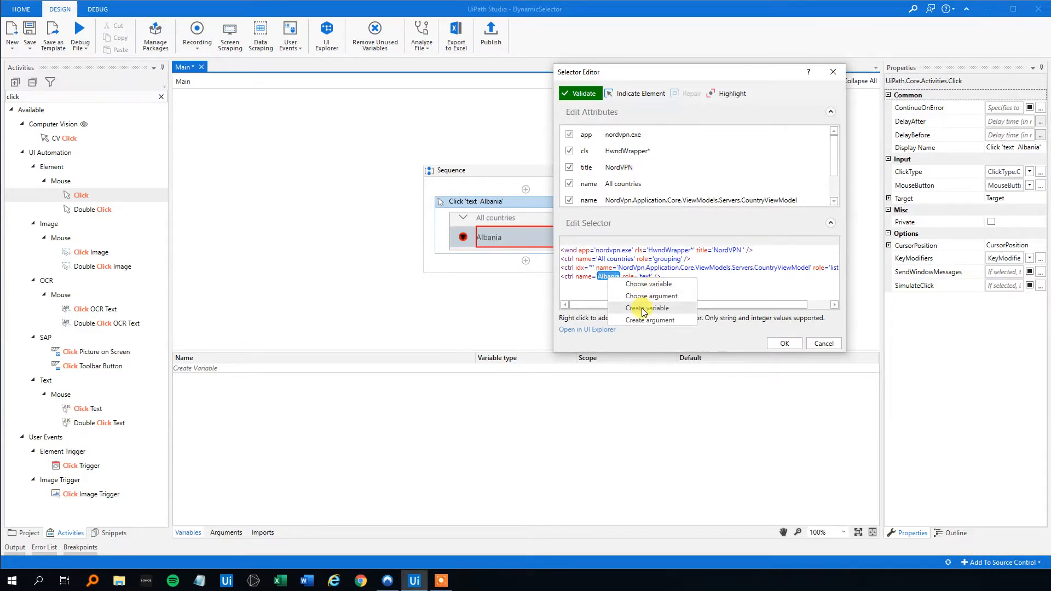
click(646, 308)
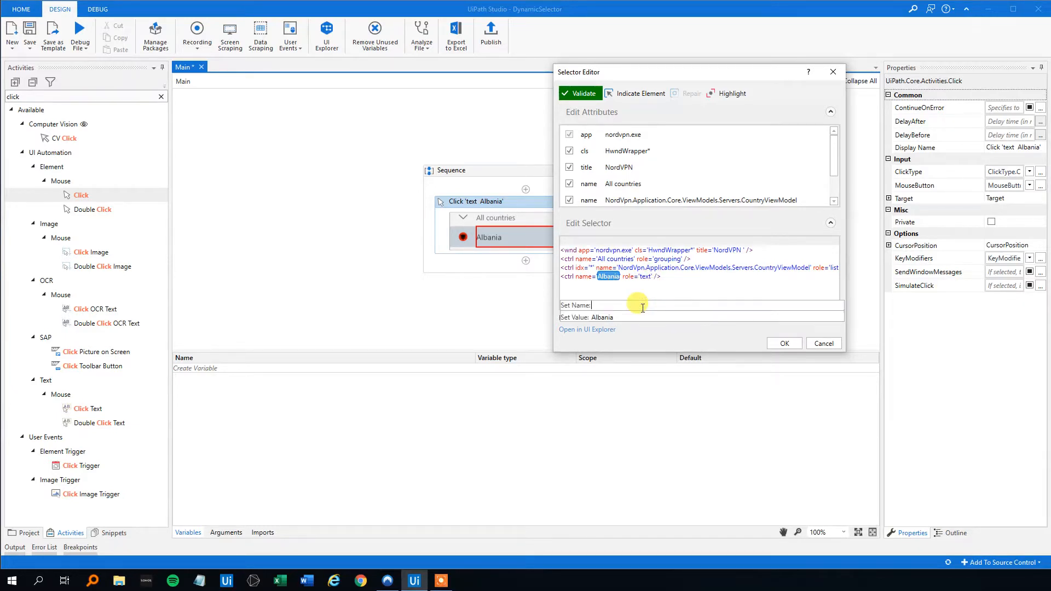
text(strCountry}})
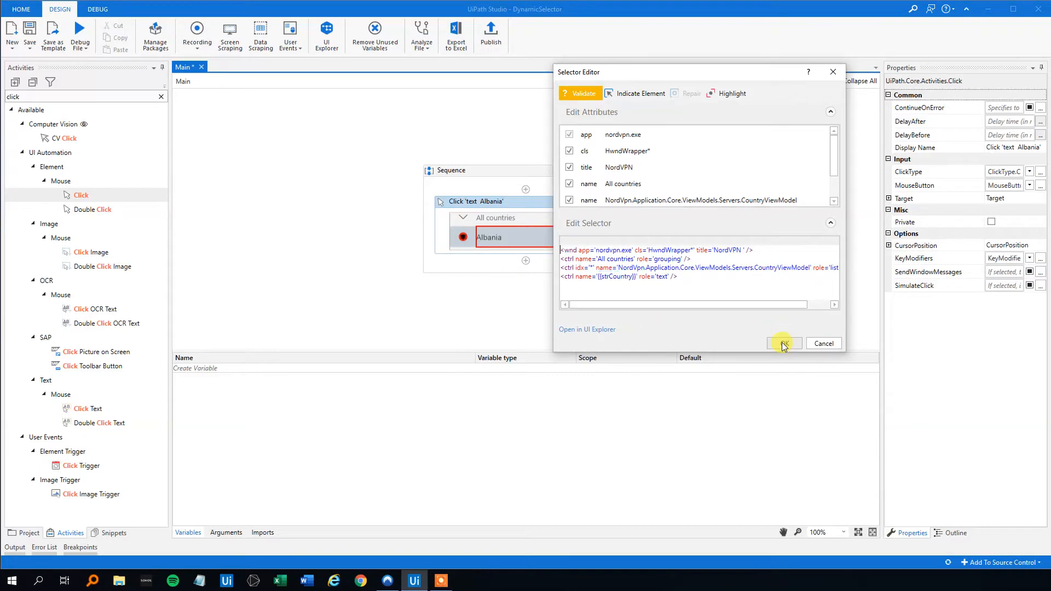
mouse_move(580, 93)
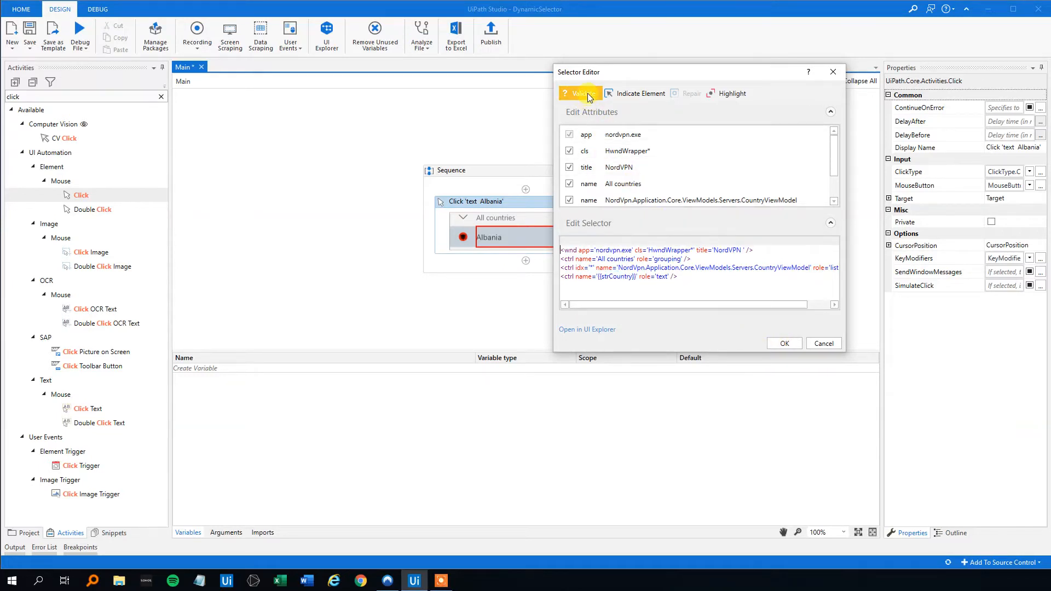
click(581, 93)
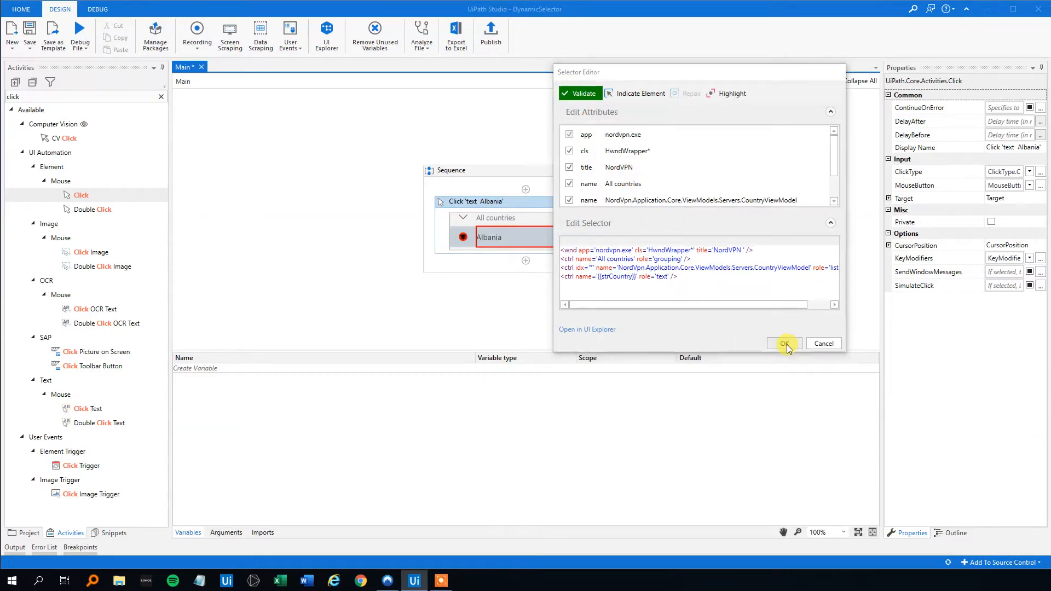
click(784, 343)
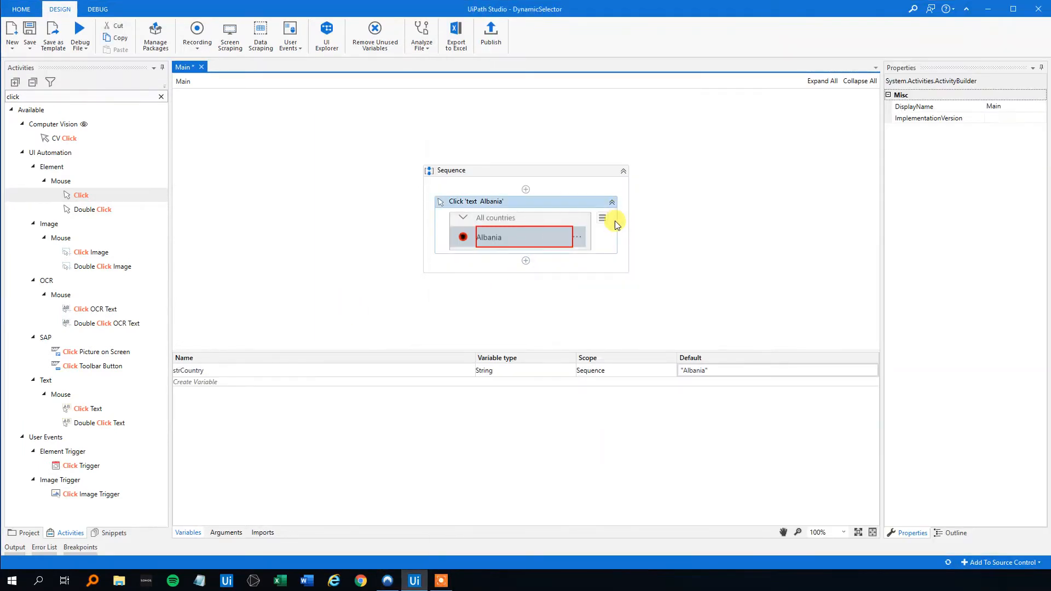
Set strCountry's default to "Brazil" and revalidate the Click selector that uses it.
click(691, 369)
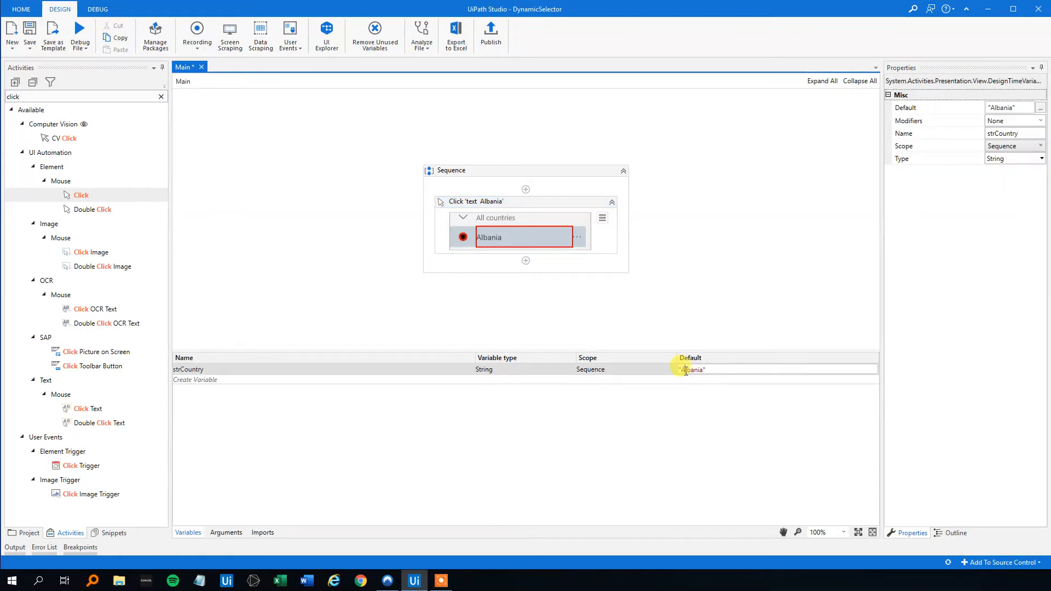
double_click(695, 369)
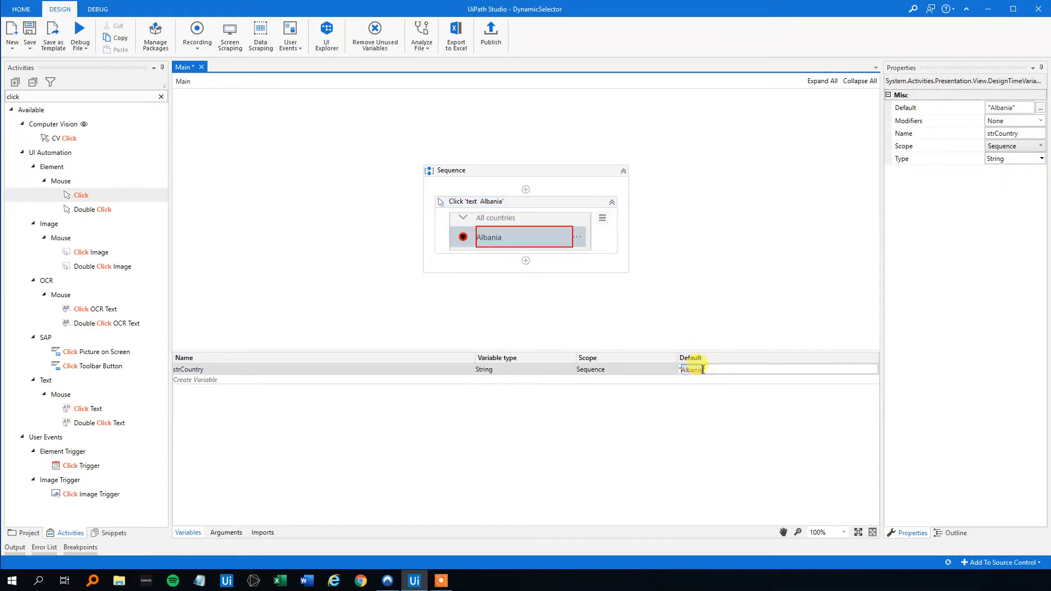
text(Brazil")
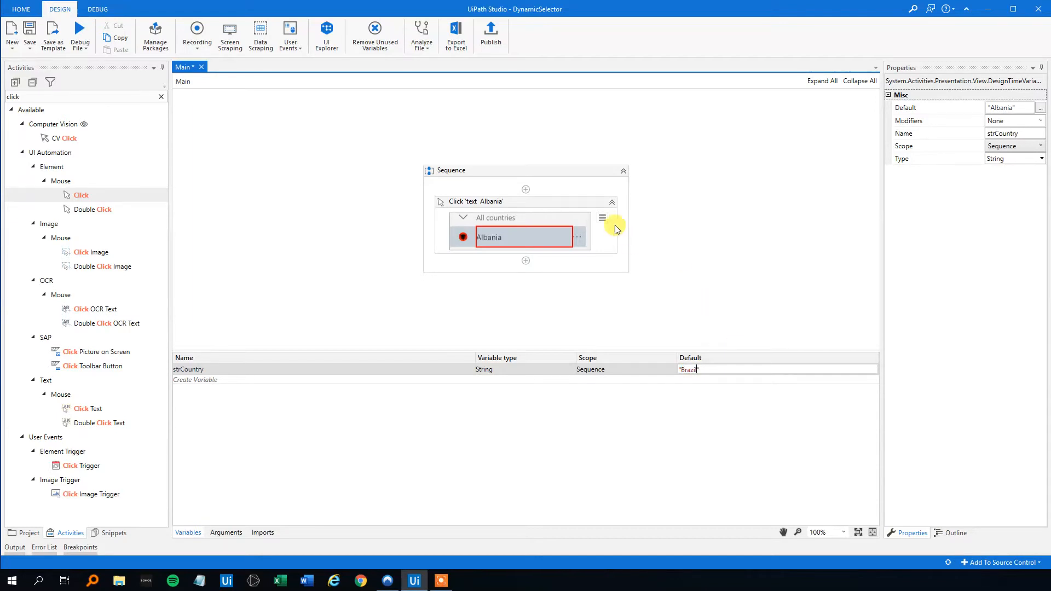
click(601, 218)
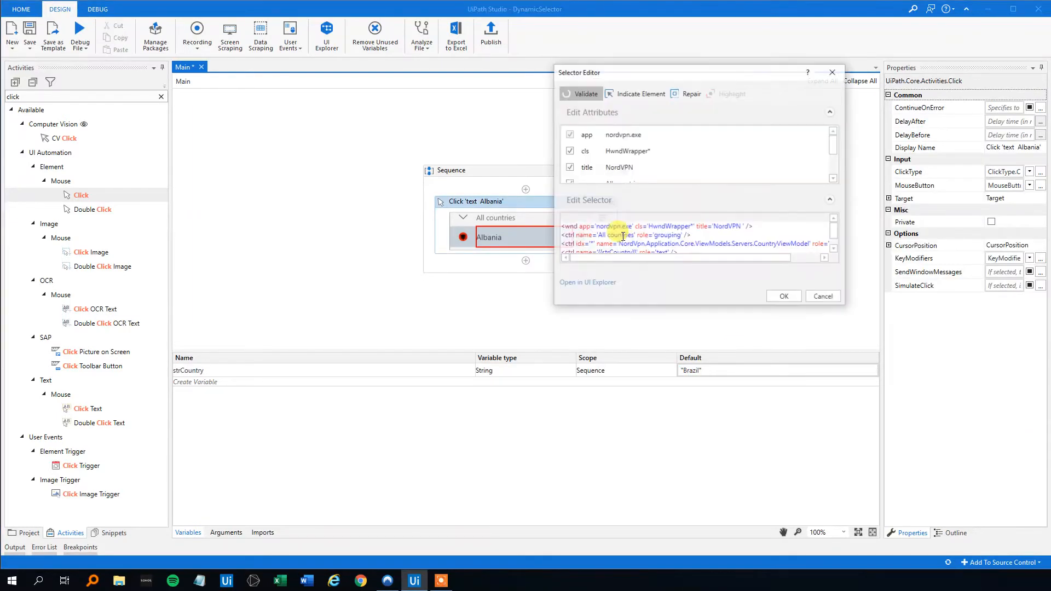
click(584, 93)
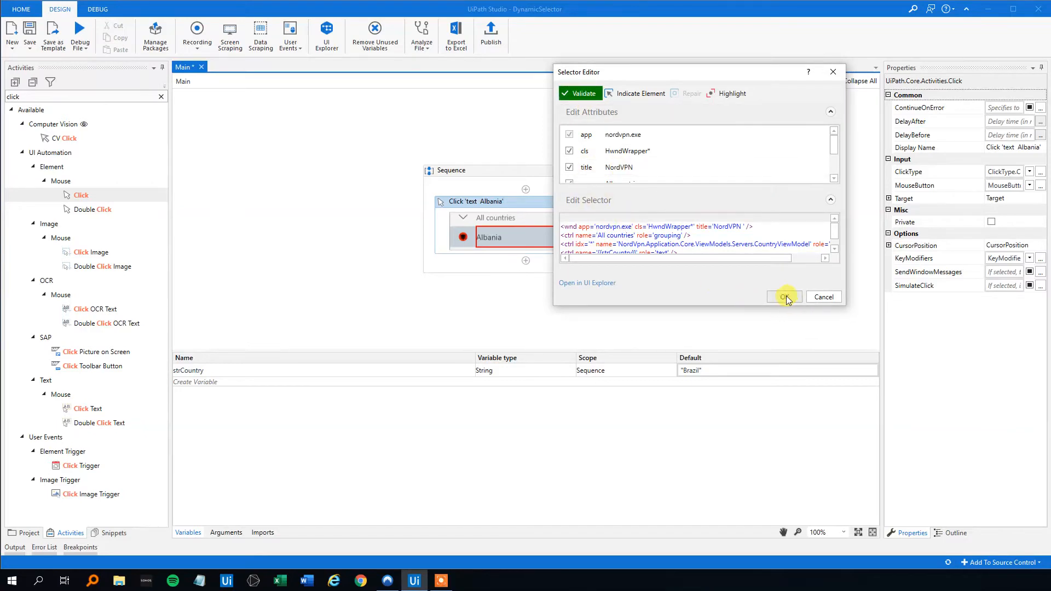
click(784, 297)
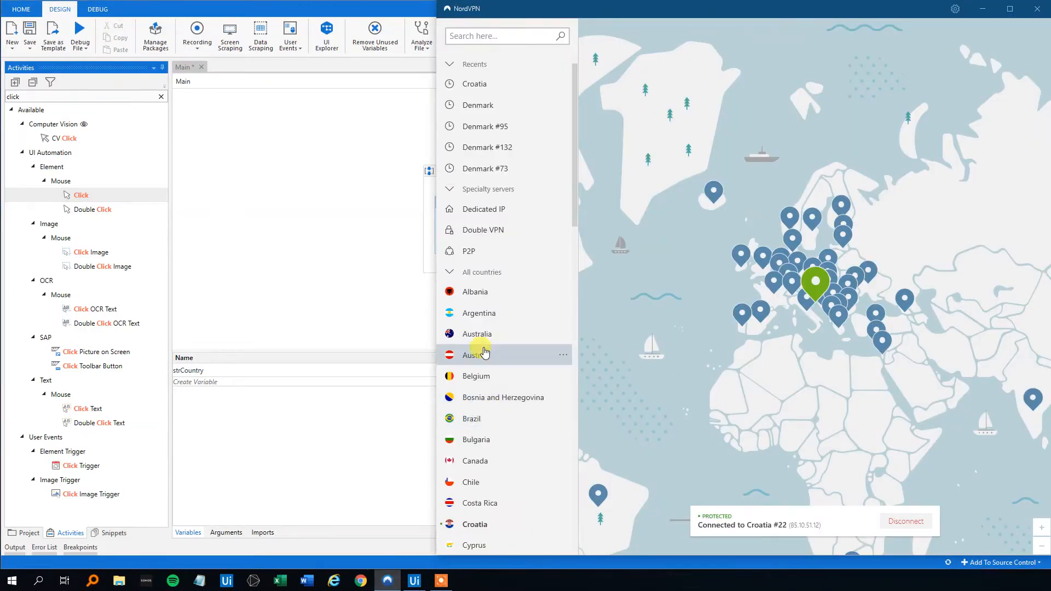
mouse_move(511, 318)
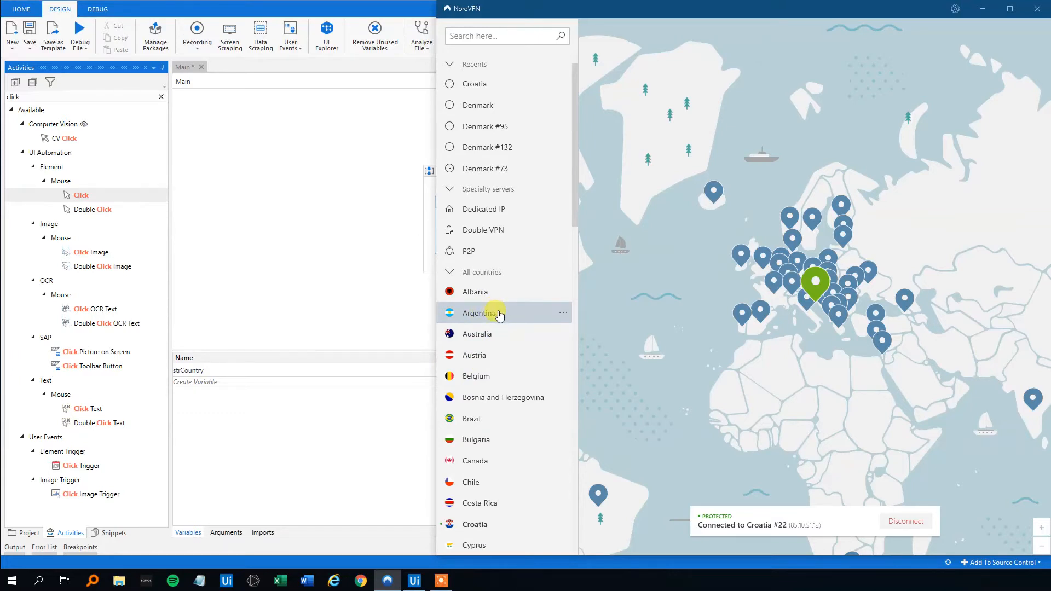
mouse_move(481, 420)
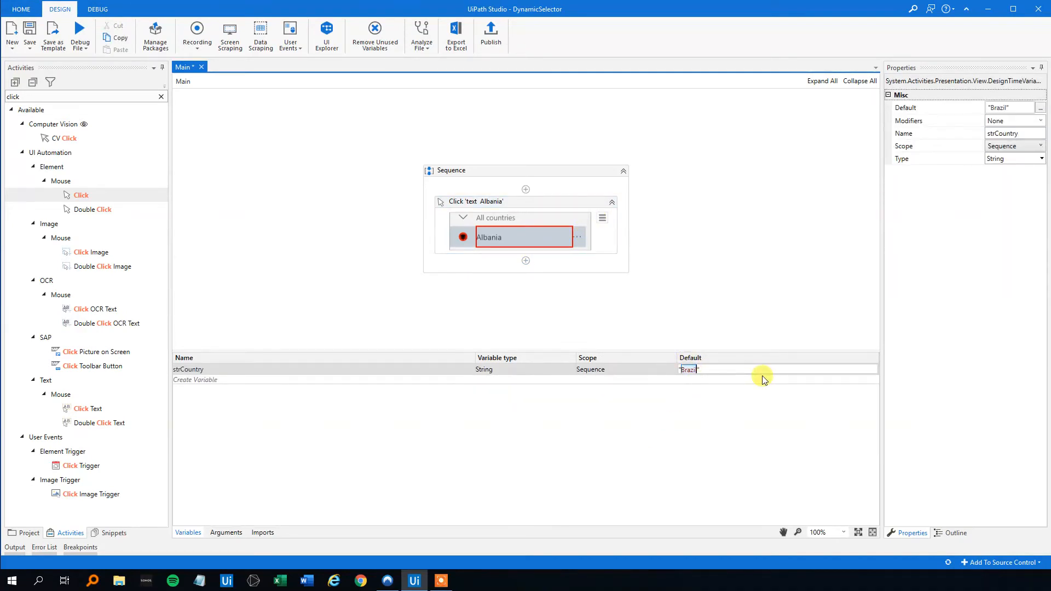
Set strCountry's default to "Bulgaria" and review the Click's variable-based selector.
text(Bulgaria)
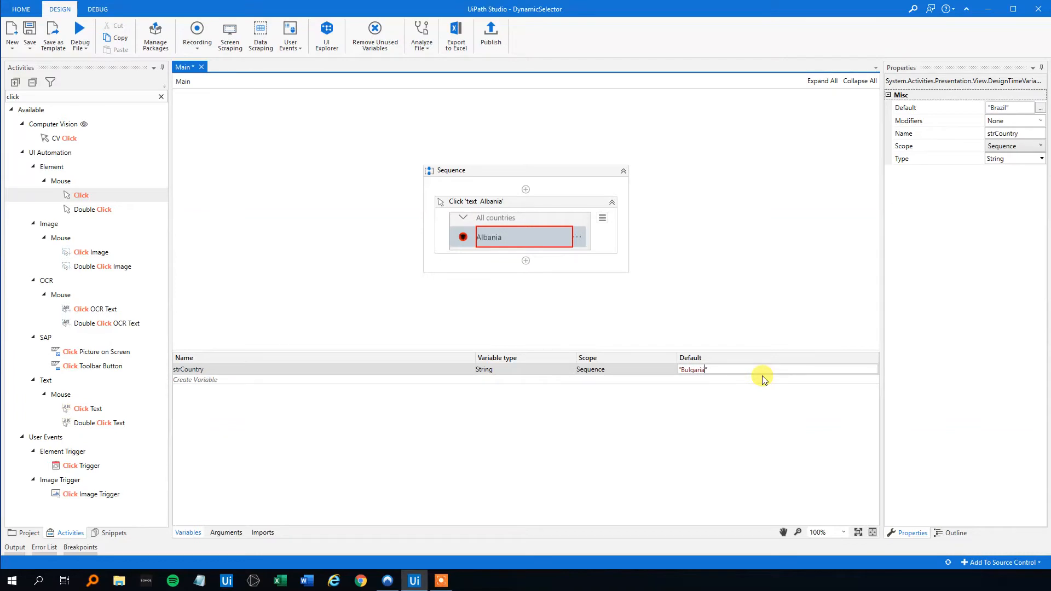
click(477, 202)
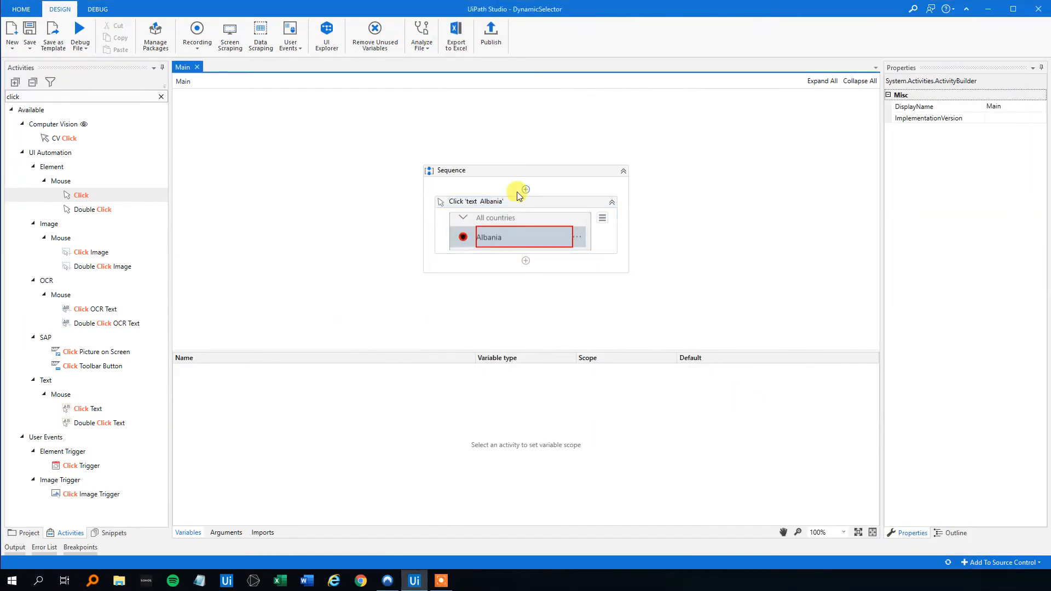
click(474, 201)
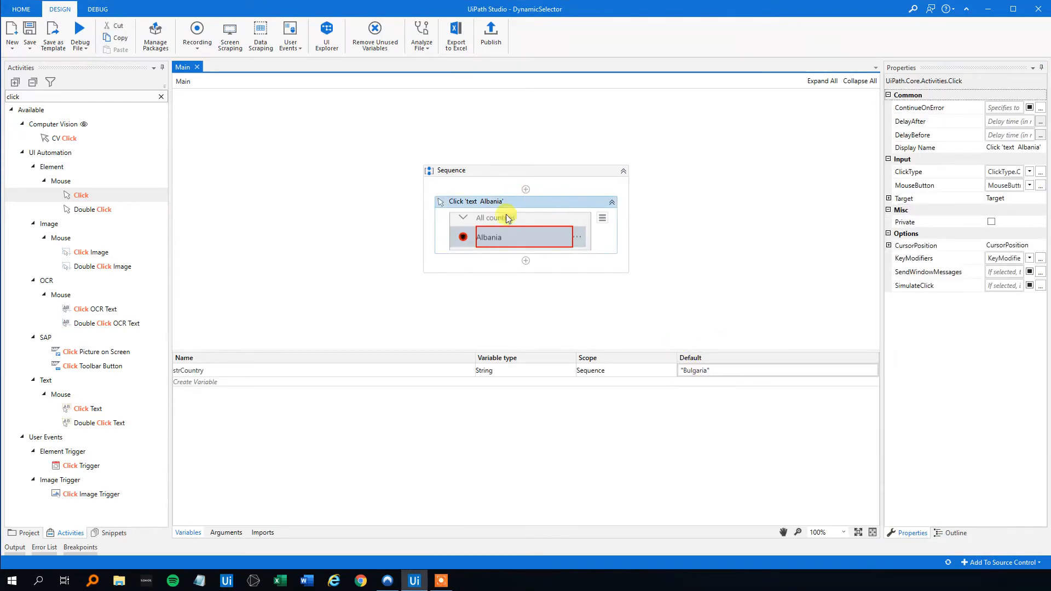
mouse_move(544, 222)
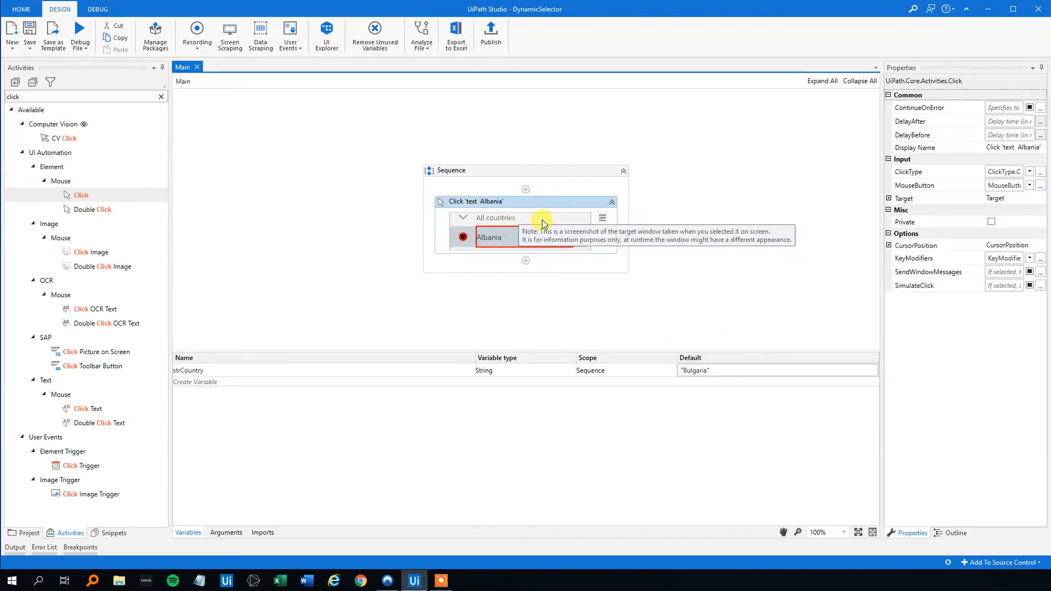
click(602, 217)
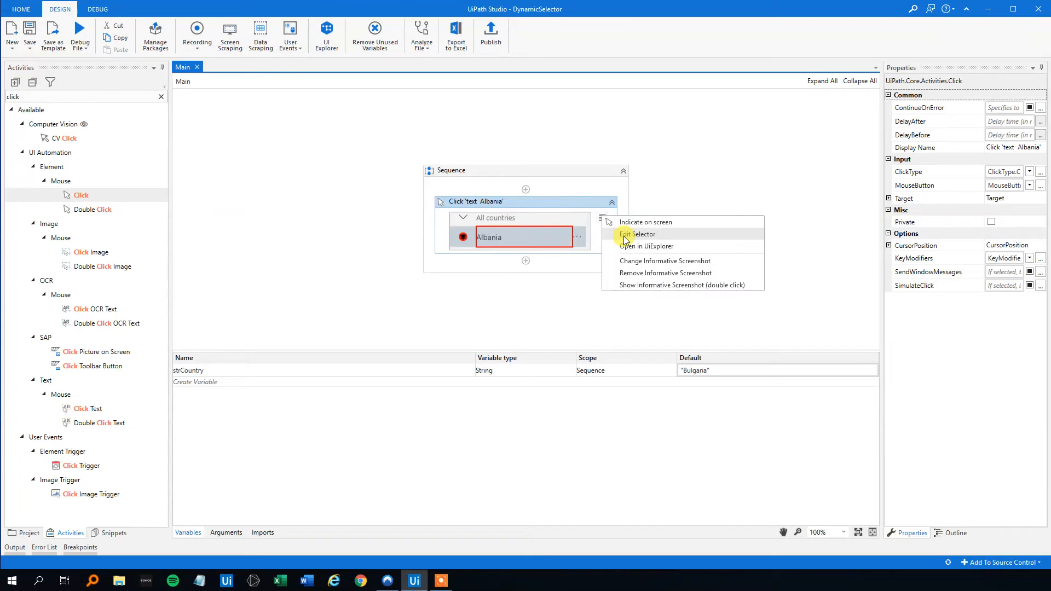
click(637, 234)
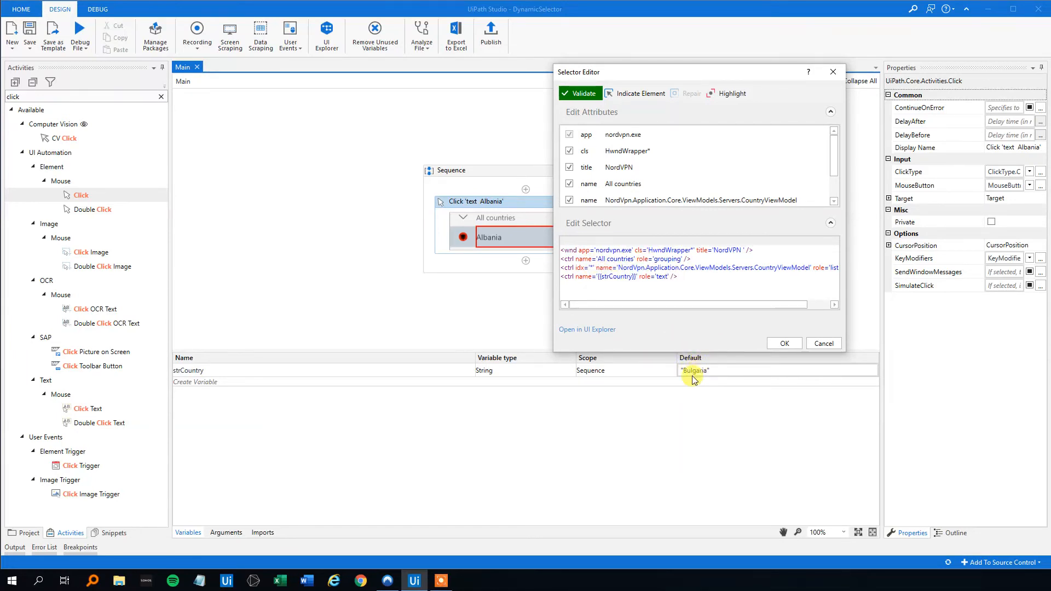
click(824, 342)
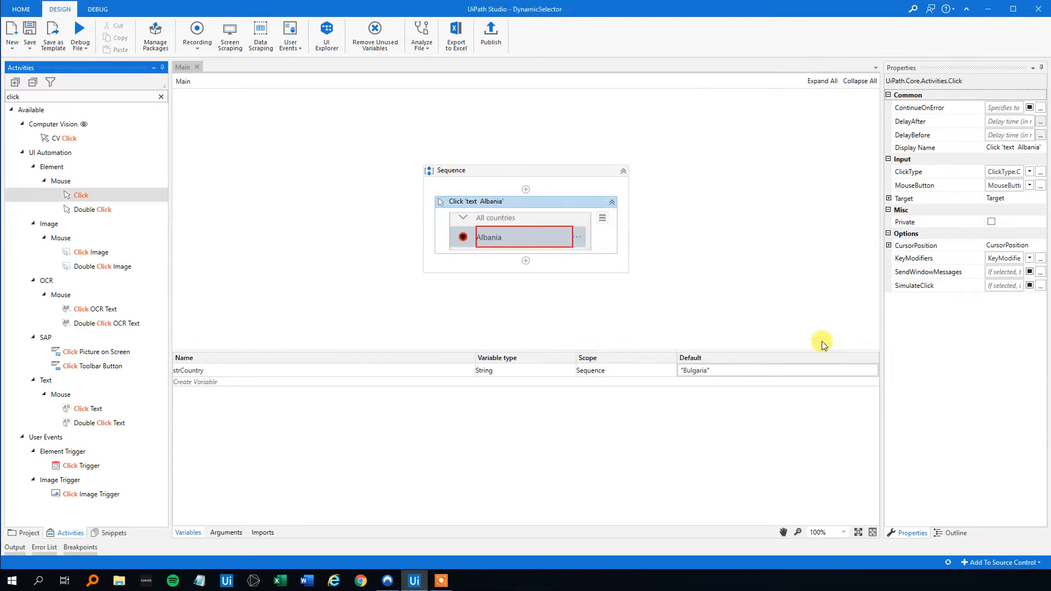
mouse_move(822, 341)
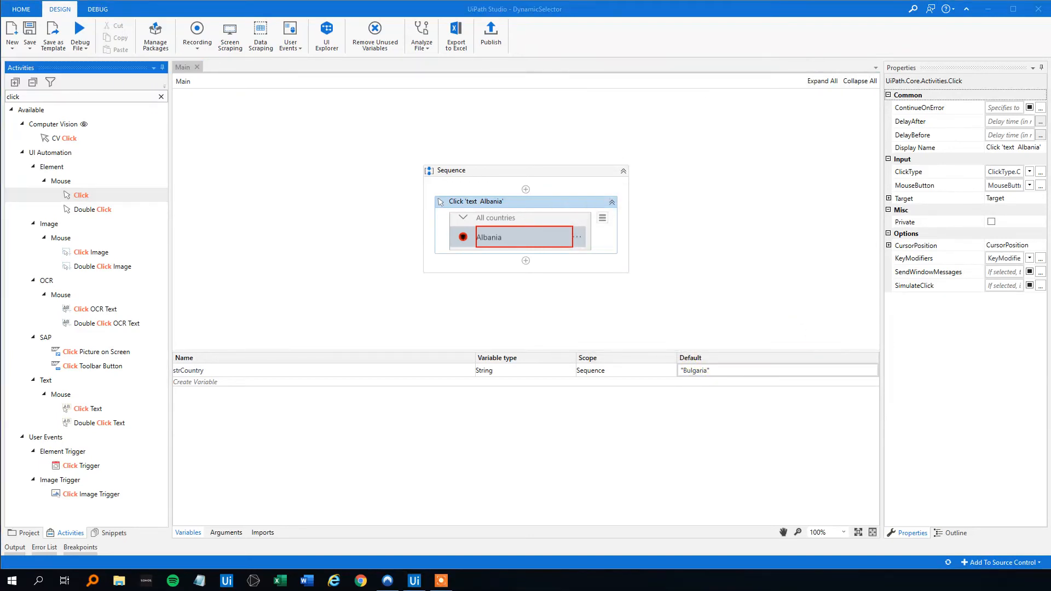
Retarget the Click activity to Notepad's File menu by indicating it on screen.
click(441, 580)
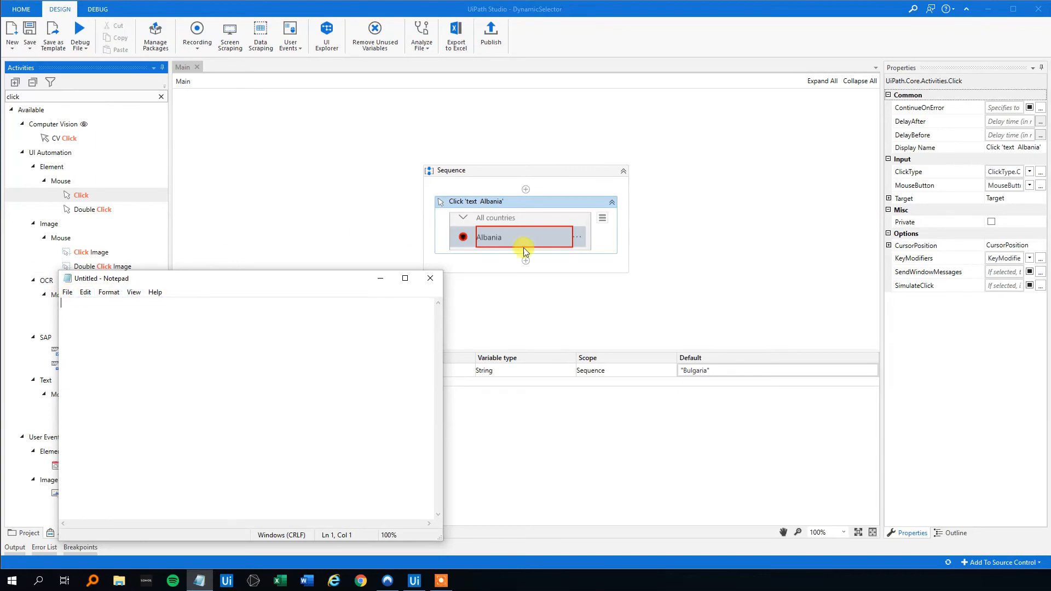
click(601, 218)
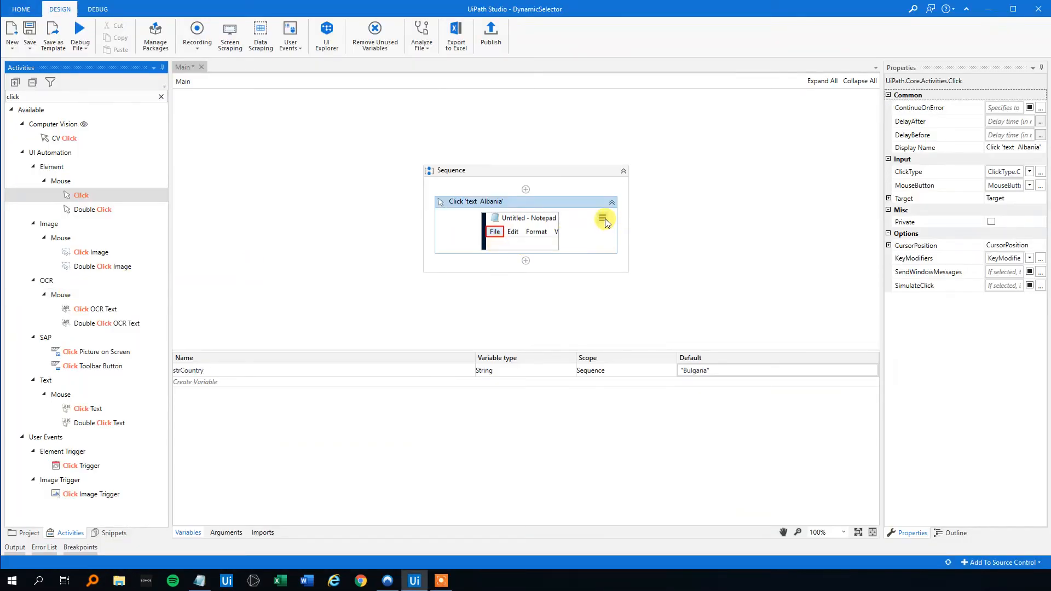
click(602, 219)
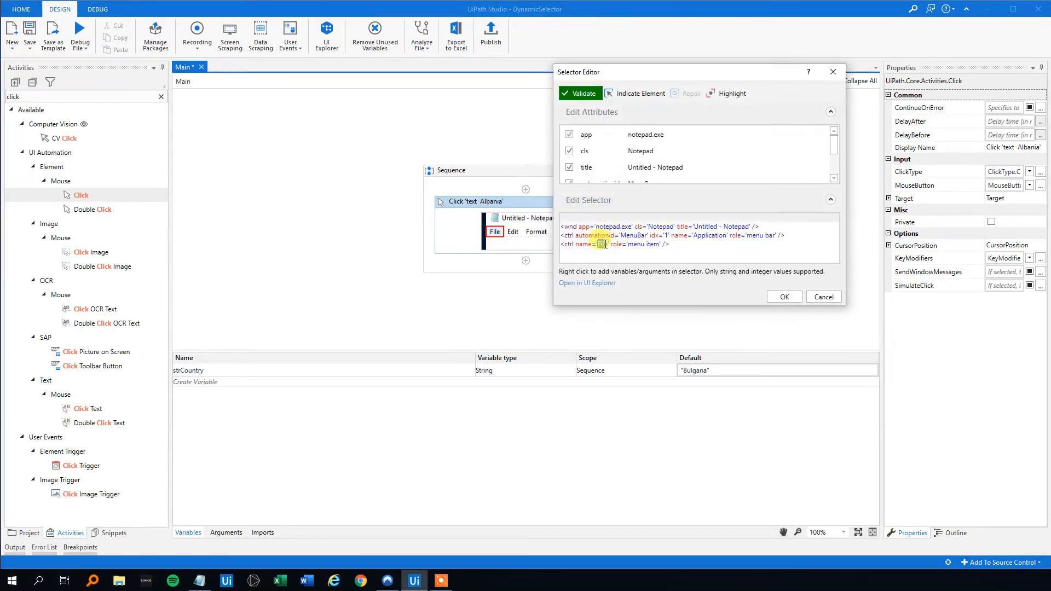
Replace the File name value in the selector with a new strMenu variable and accept.
right_click(600, 244)
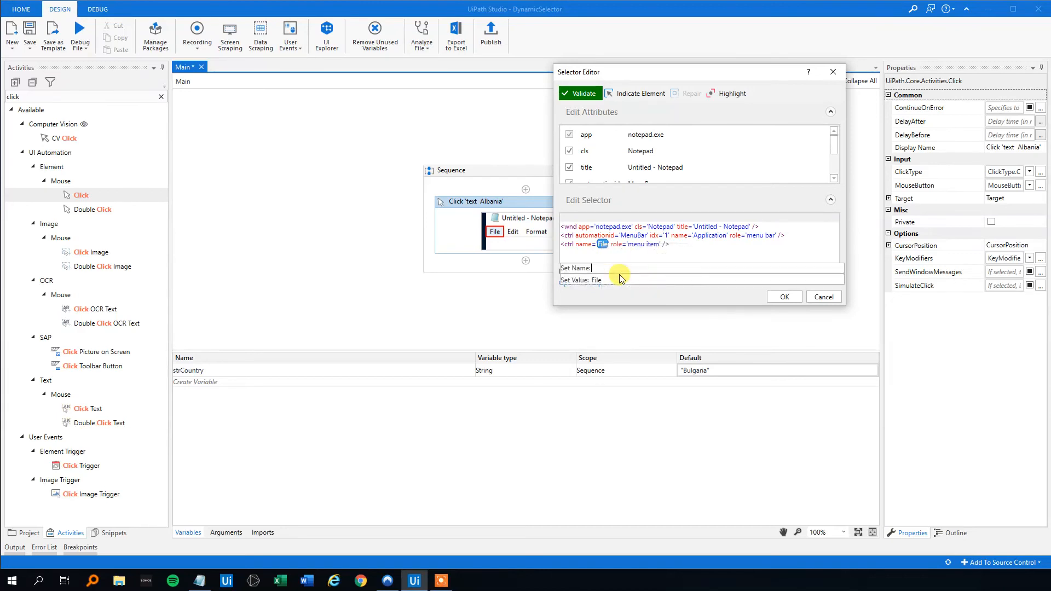
text(strMenu)
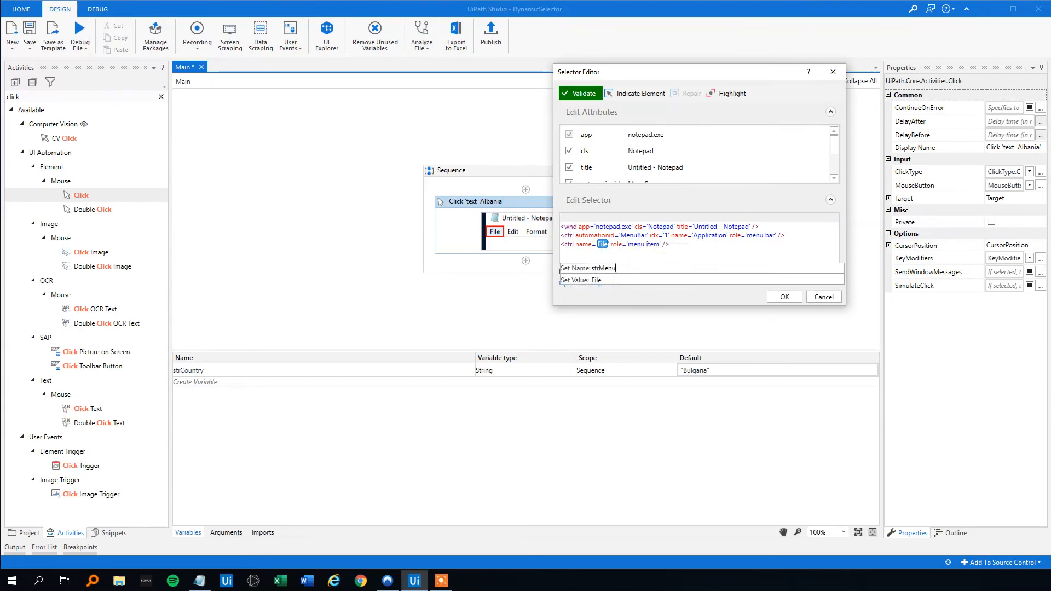
click(785, 296)
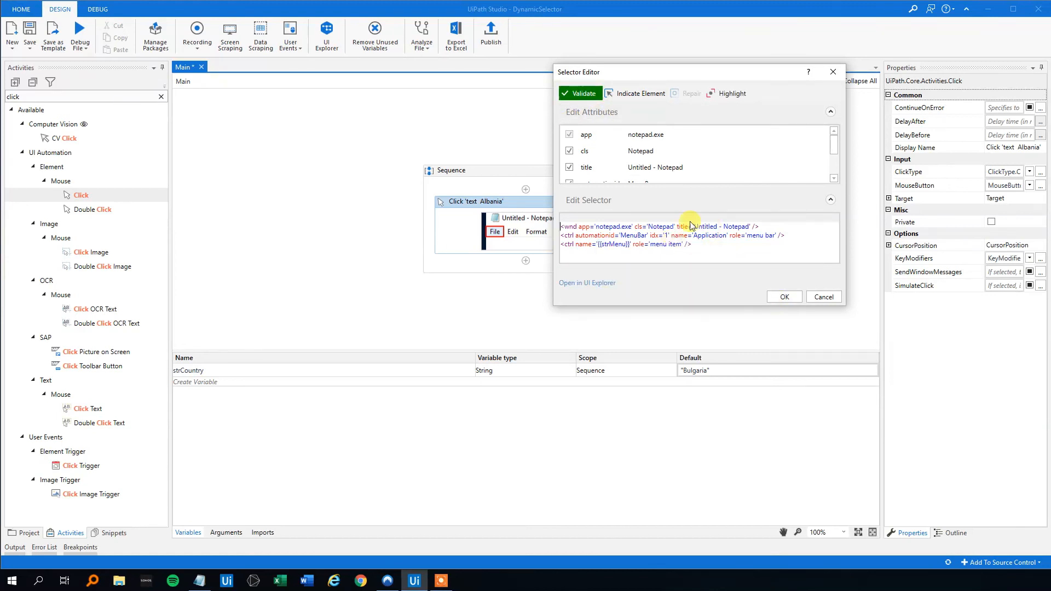
click(783, 296)
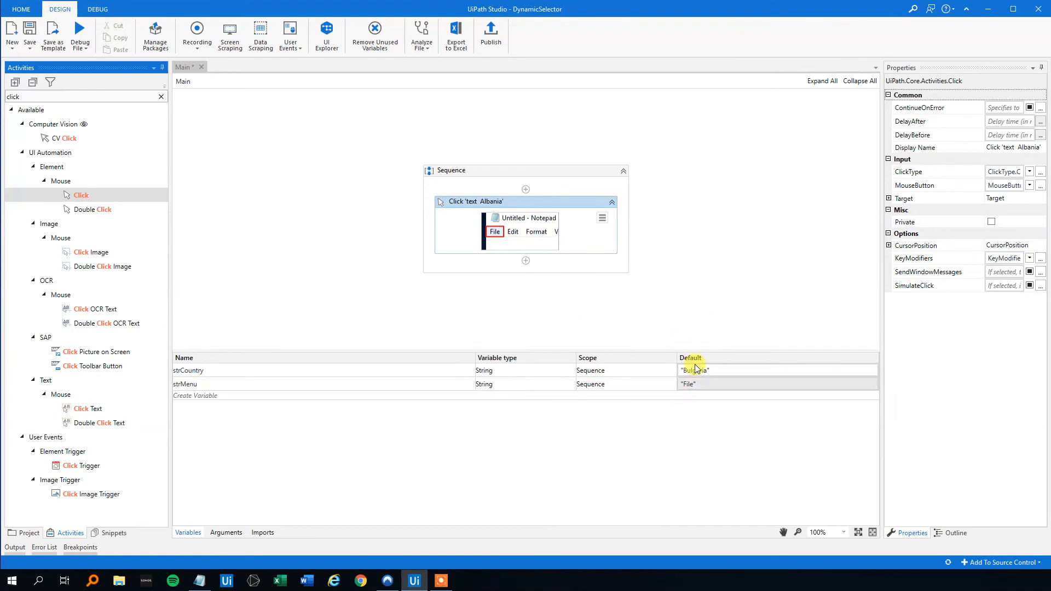
Set strMenu's default value to "Format" in the Variables panel.
click(691, 383)
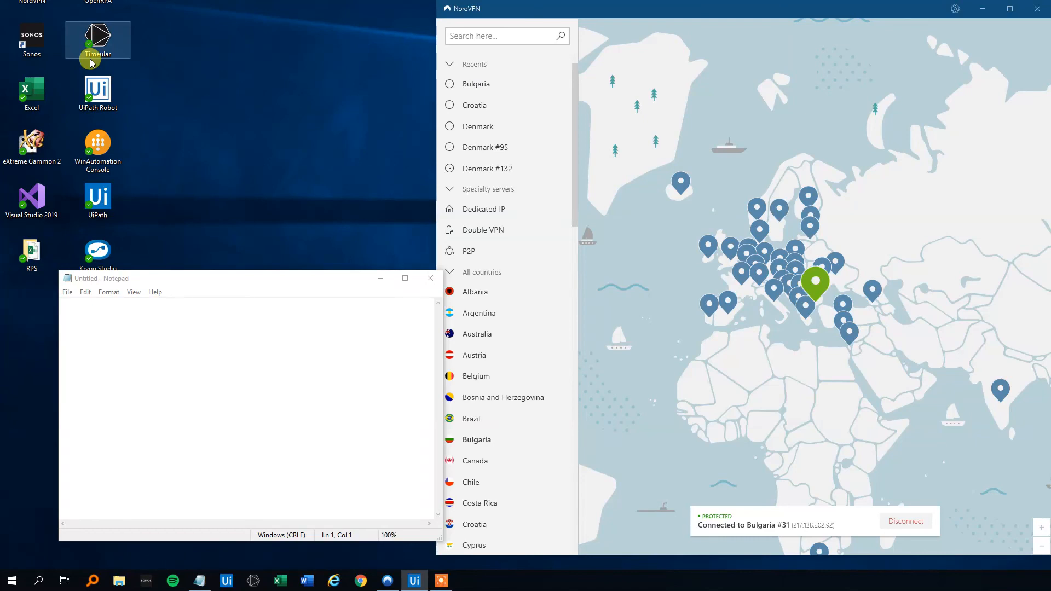
click(414, 580)
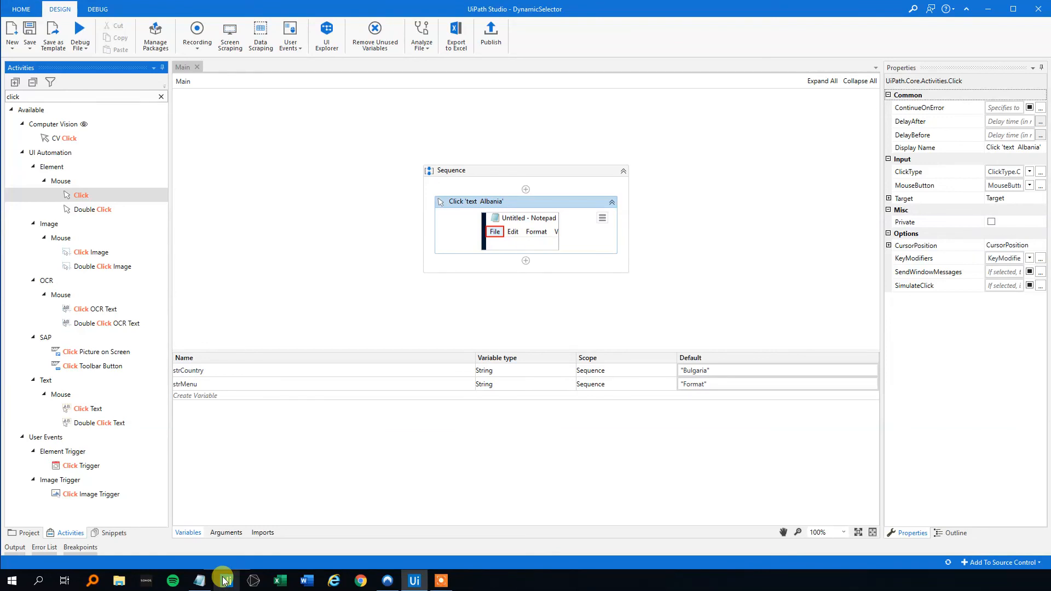
mouse_move(589, 175)
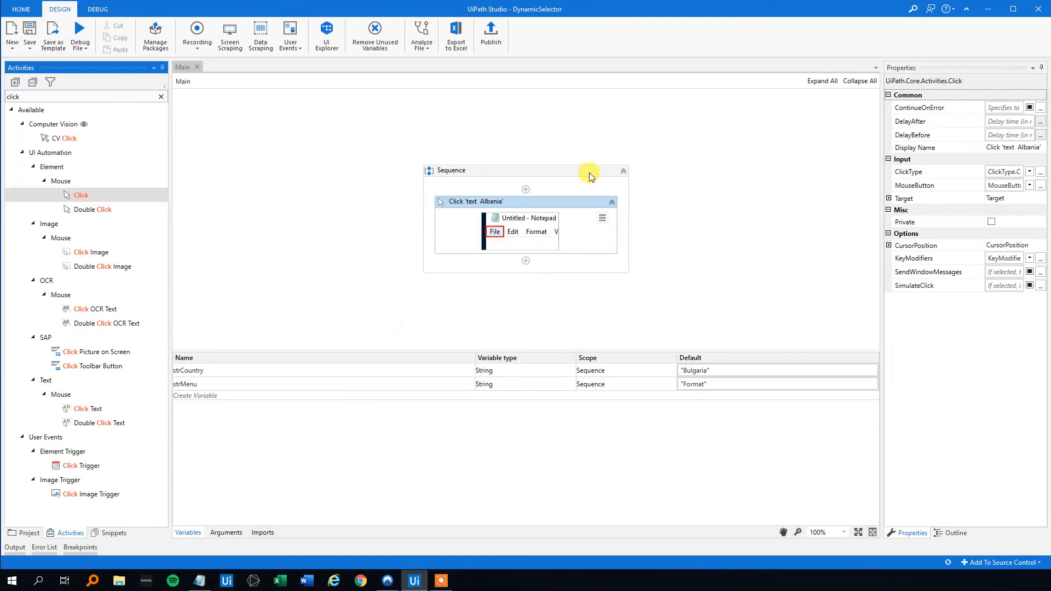